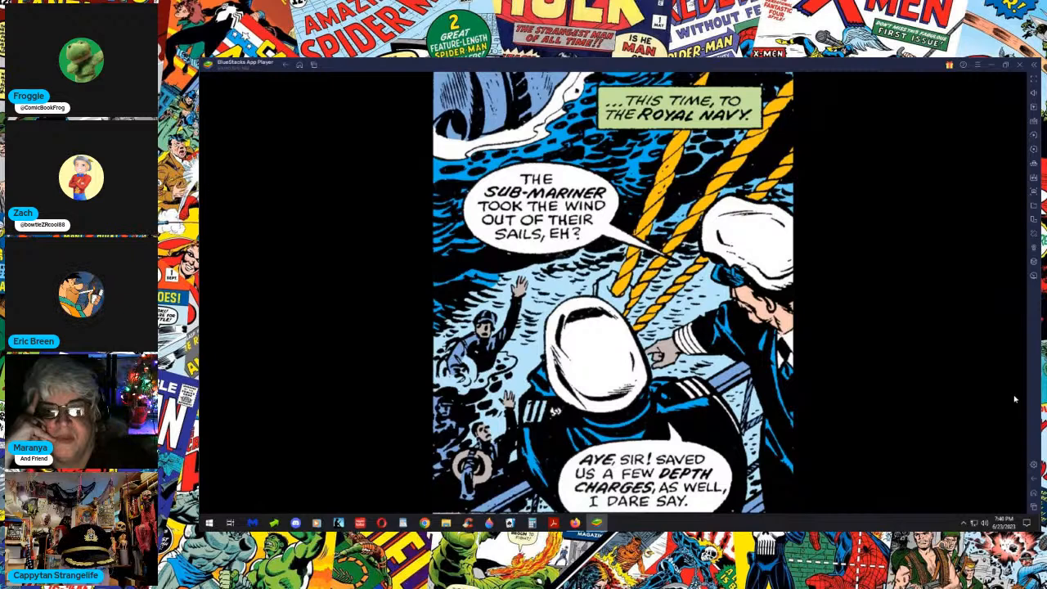
pyautogui.moveTo(1006, 396)
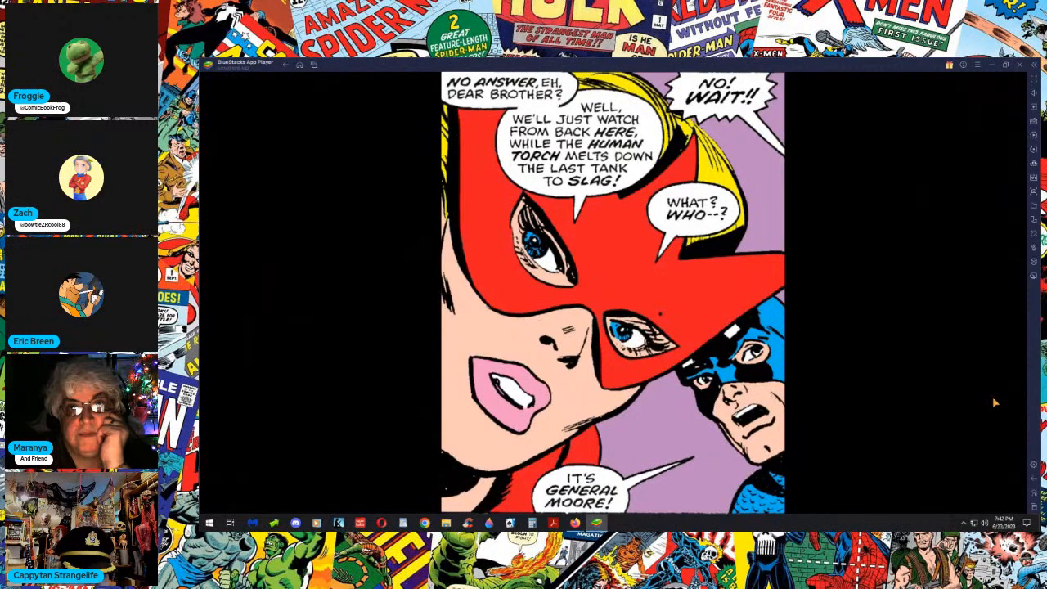
pyautogui.moveTo(1001, 408)
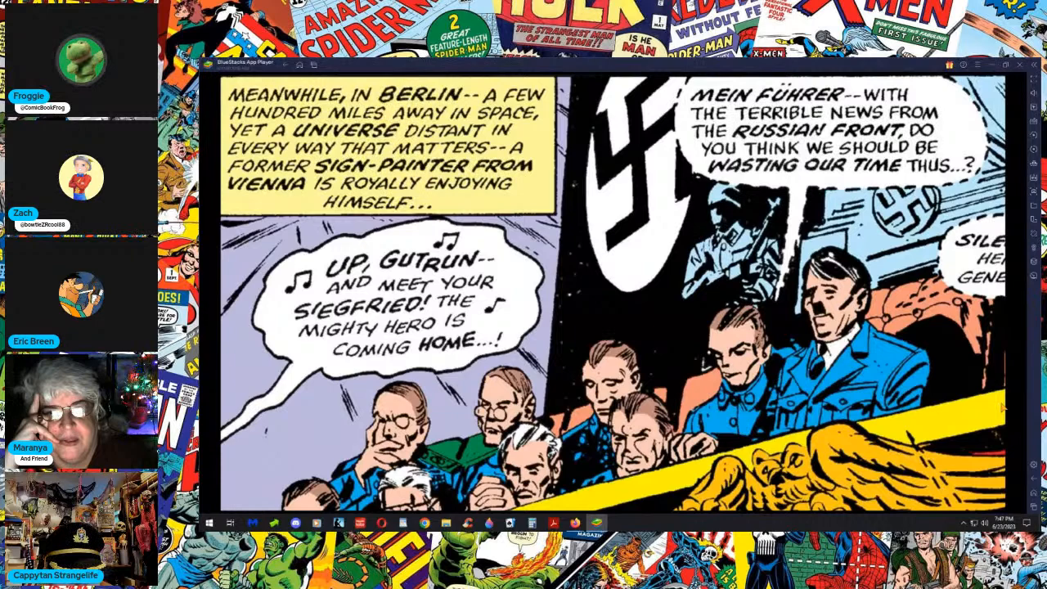
pyautogui.moveTo(1017, 394)
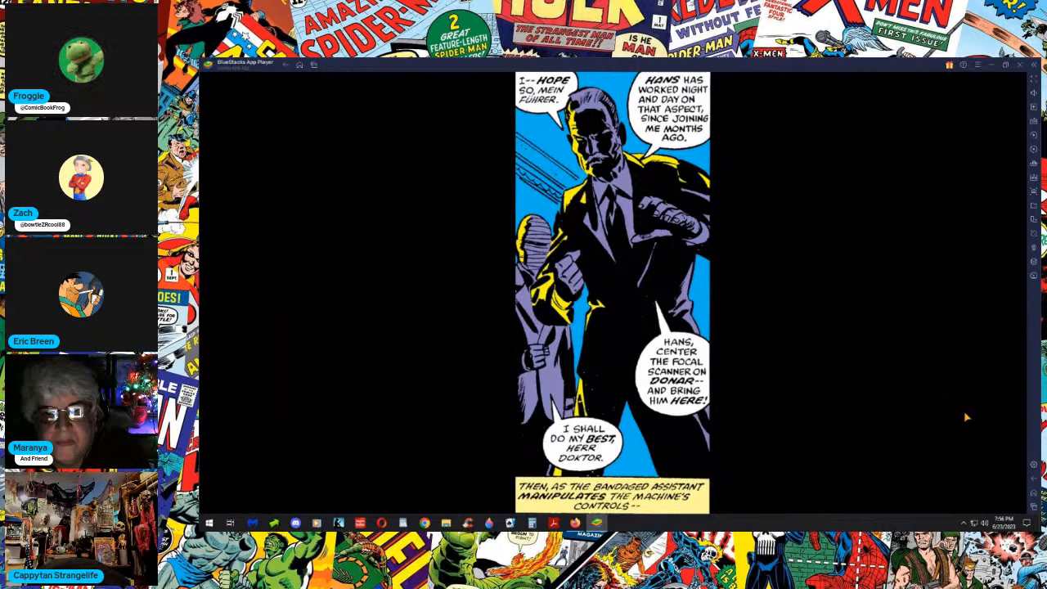
pyautogui.moveTo(998, 428)
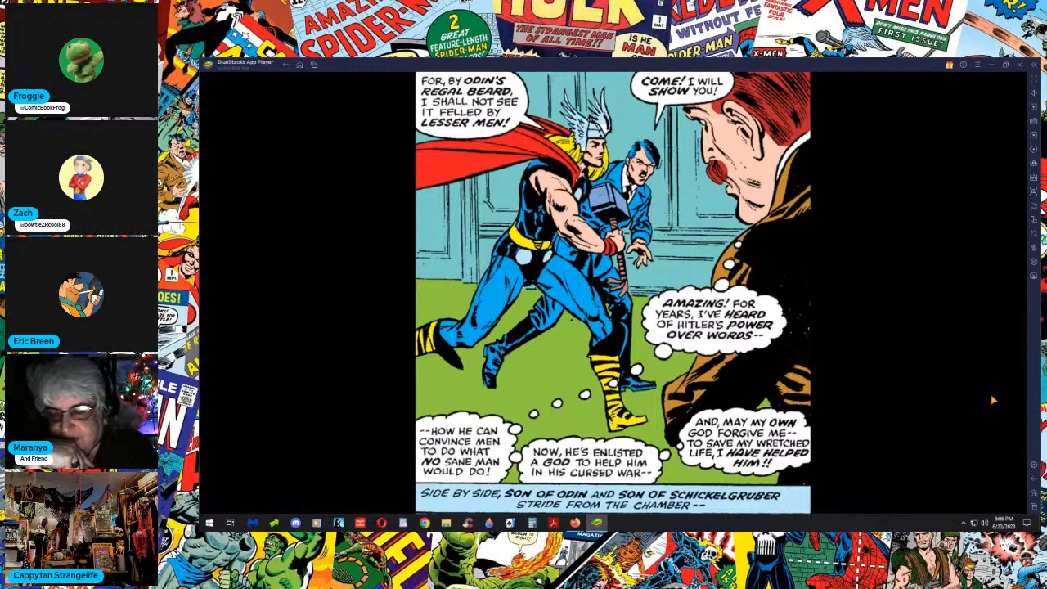
pyautogui.moveTo(962, 409)
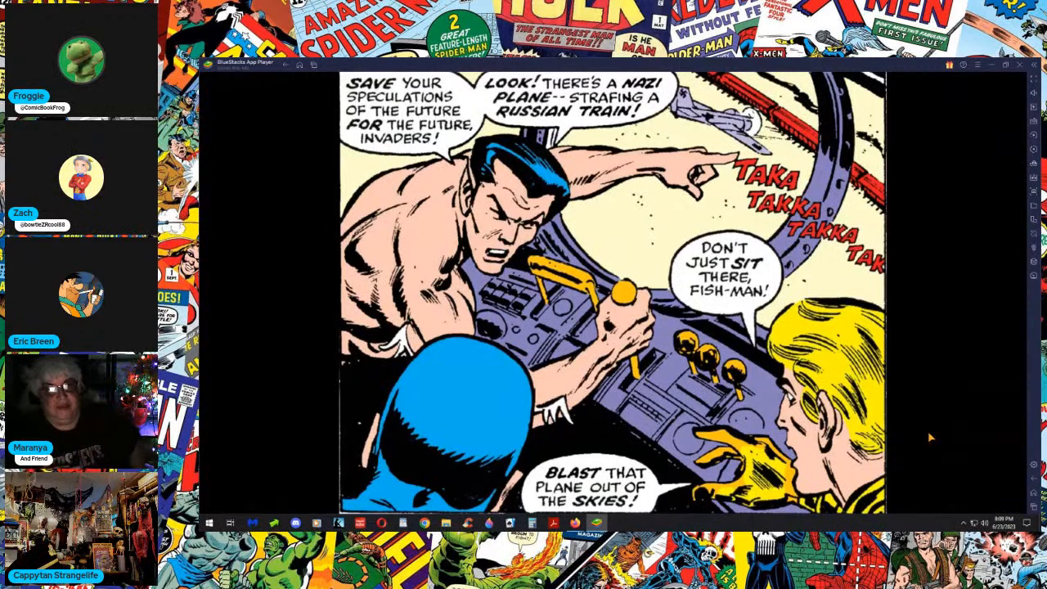
pyautogui.moveTo(929, 432)
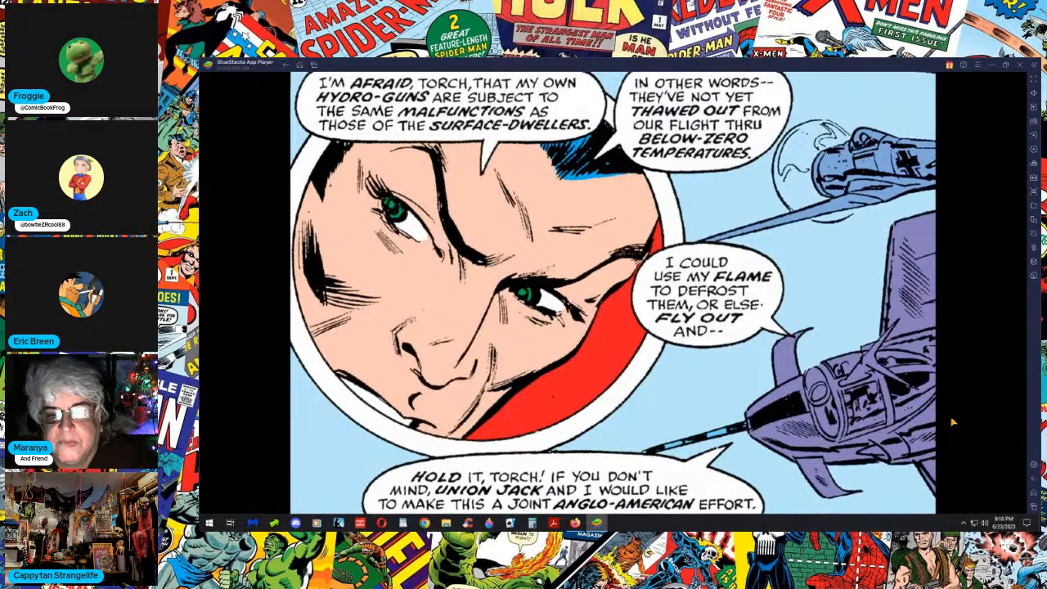
pyautogui.moveTo(819, 303)
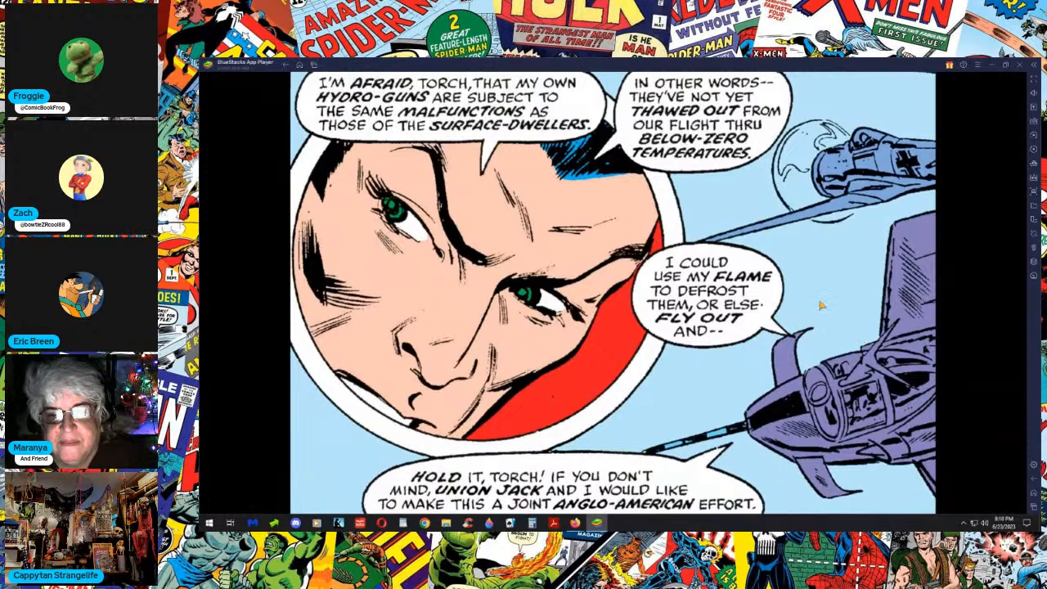
pyautogui.moveTo(794, 316)
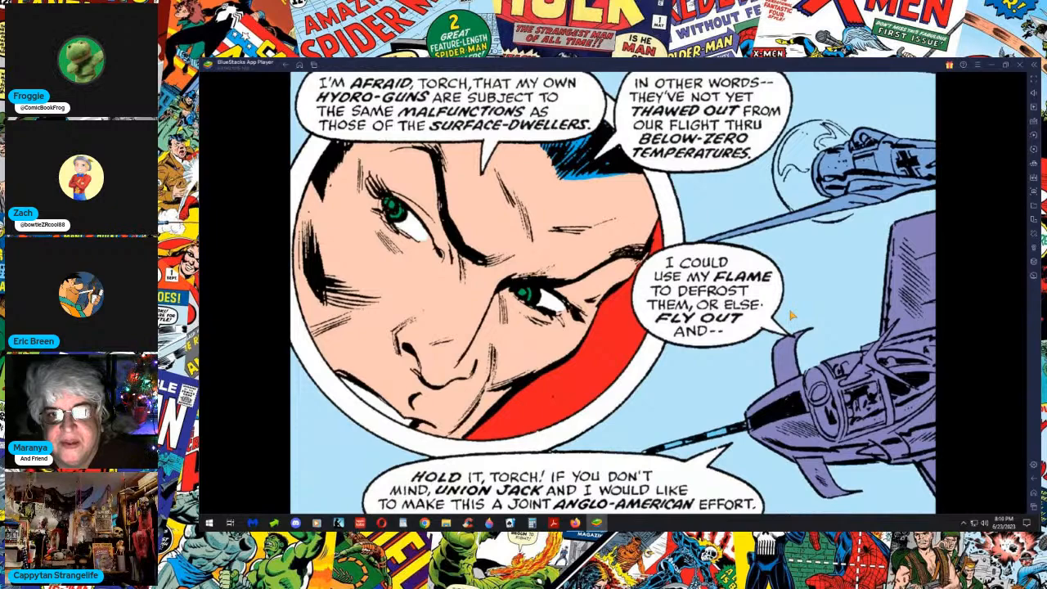